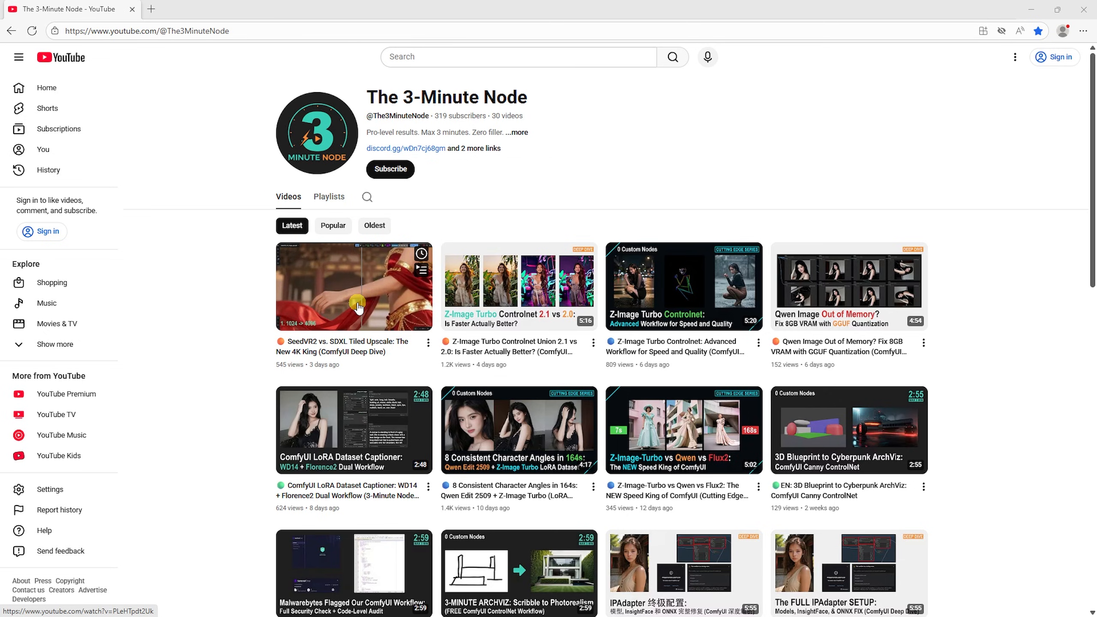
Open The 3-Minute Node's SeedVR2 vs. SDXL Tiled Upscale video and scroll down.
left_click(353, 285)
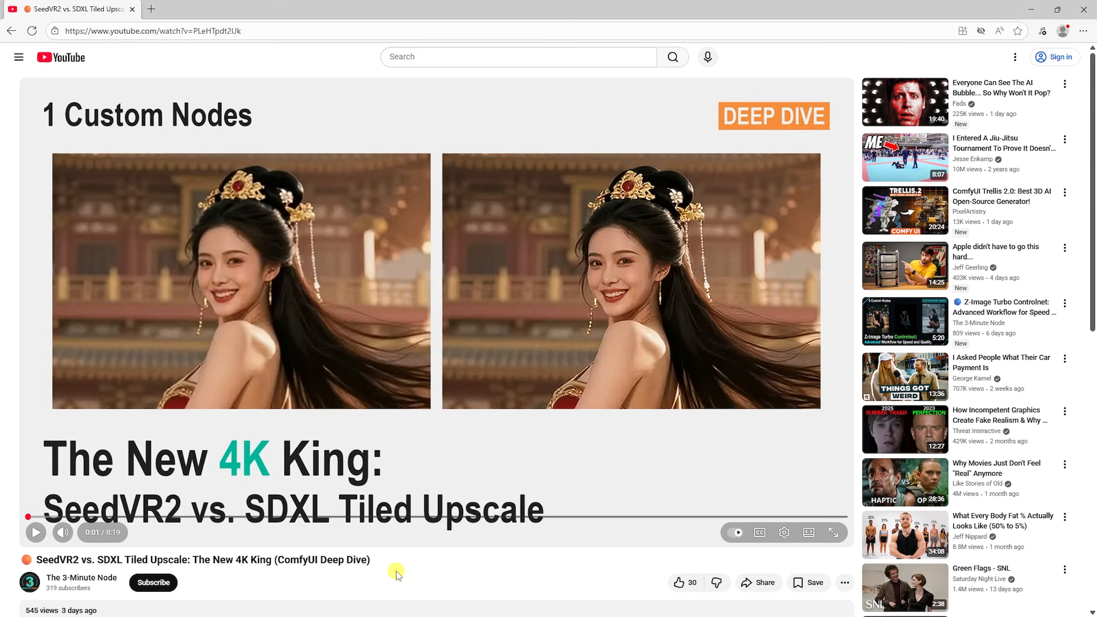
scroll("down", 3)
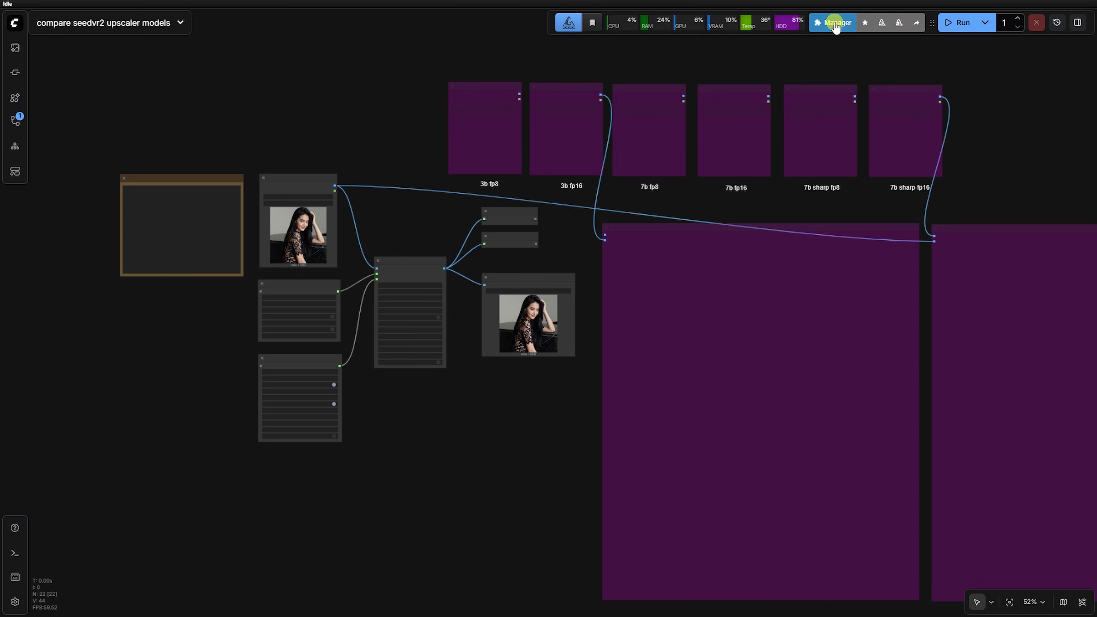
left_click(835, 22)
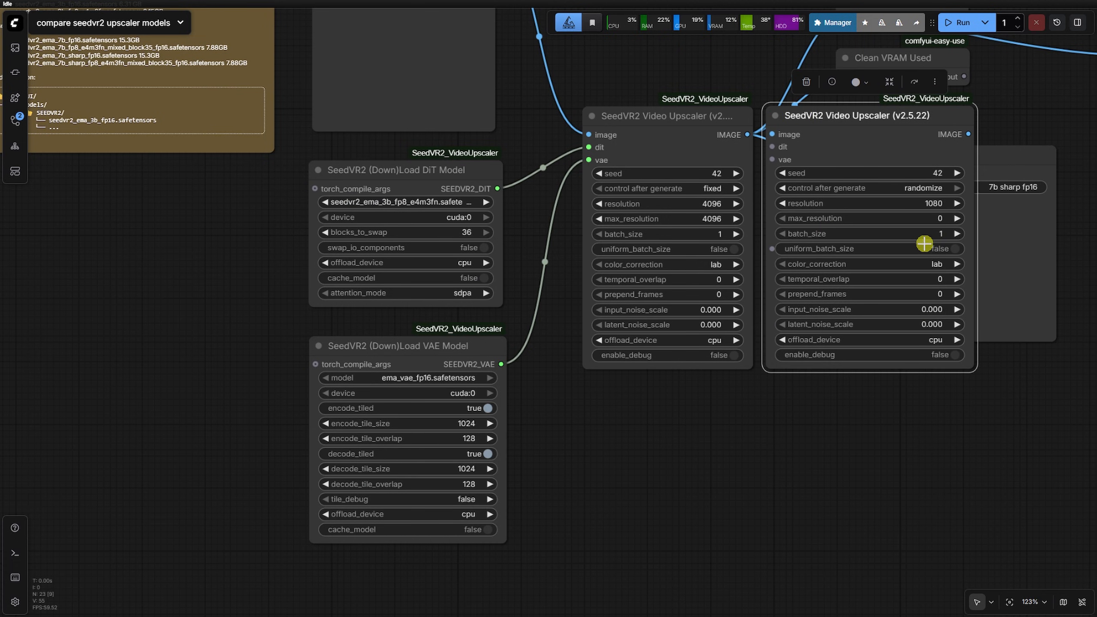
mouse_move(923, 352)
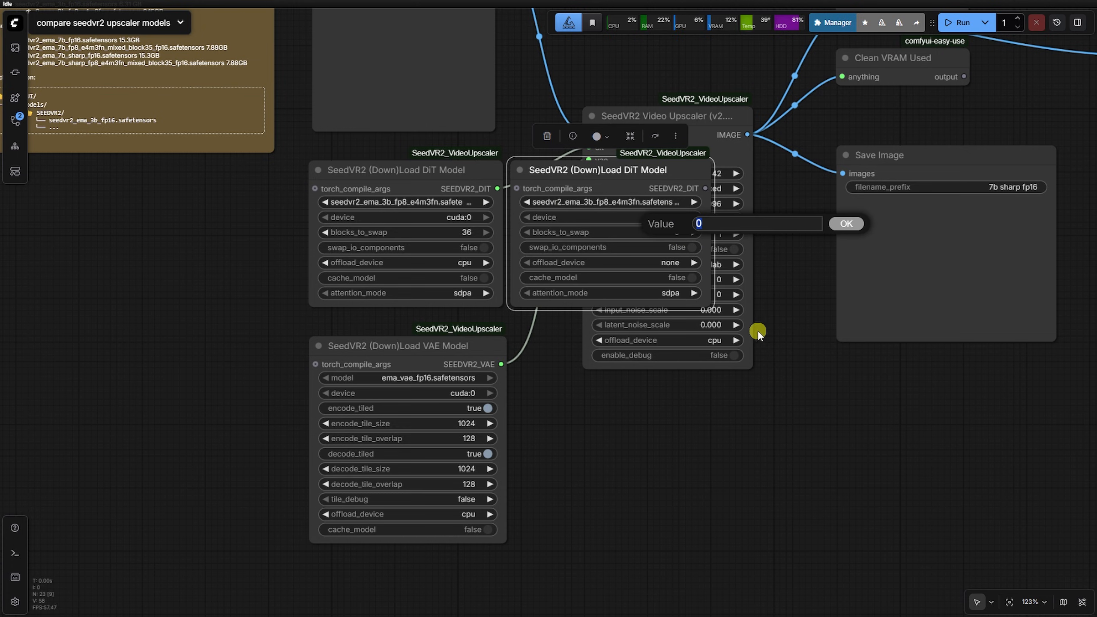
Load seedvr2_ema_7b_sharp_fp16 in the DiT loader, place the VAE loader, and queue the run.
left_click(845, 223)
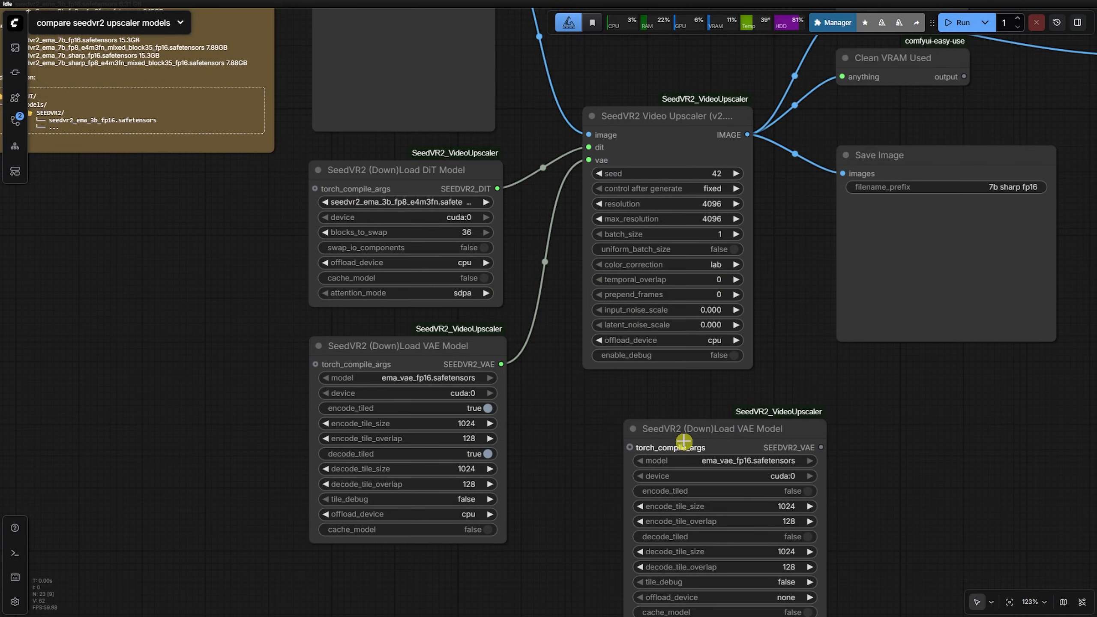
left_click_drag(710, 428, 602, 346)
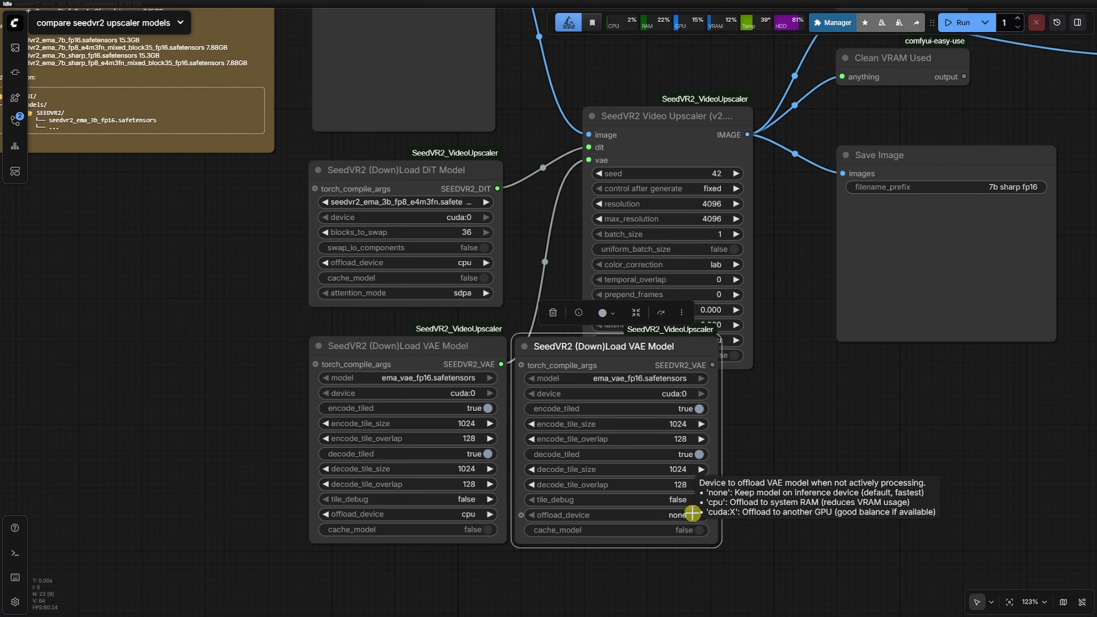
left_click(692, 515)
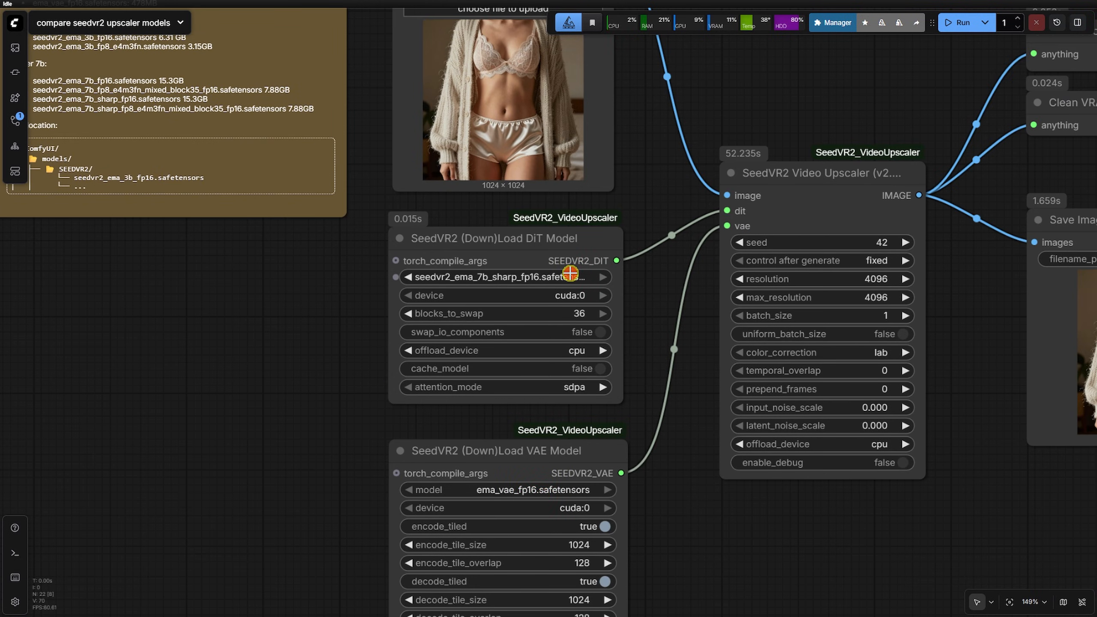
Close the ComfyUI/models/SEEDVR2 folder window and run Edit > Refresh Node Definitions.
left_click(500, 276)
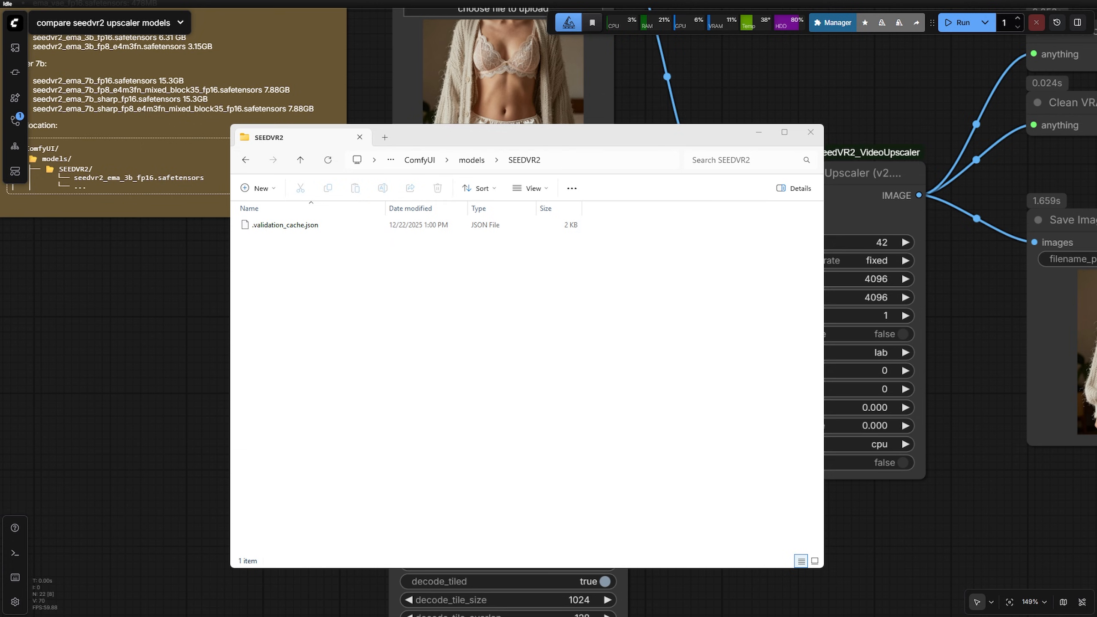
left_click(294, 236)
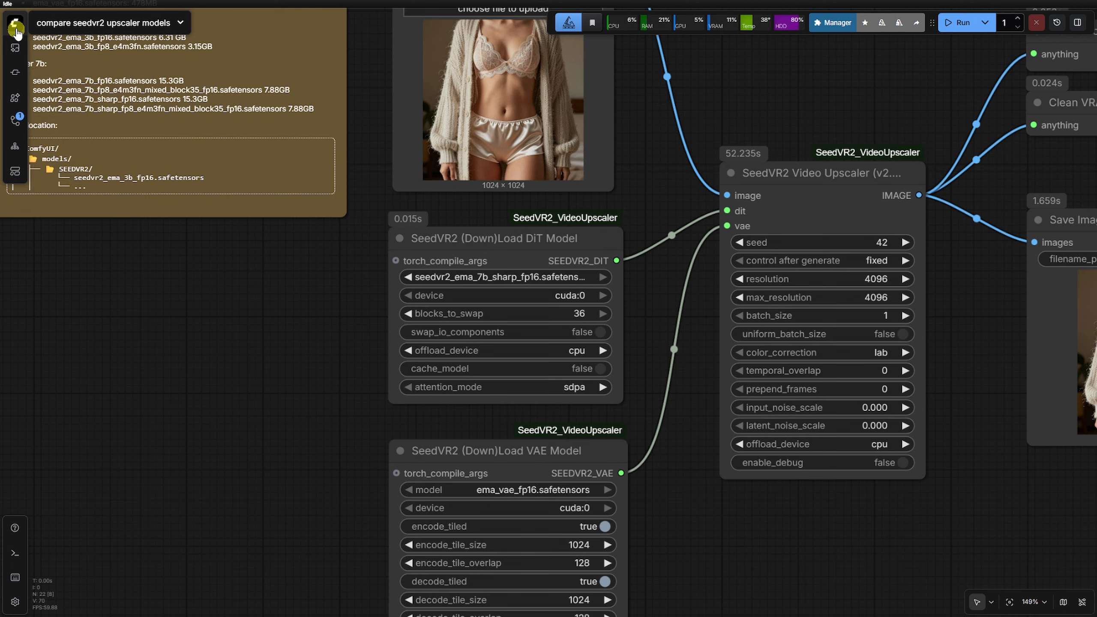
left_click(20, 86)
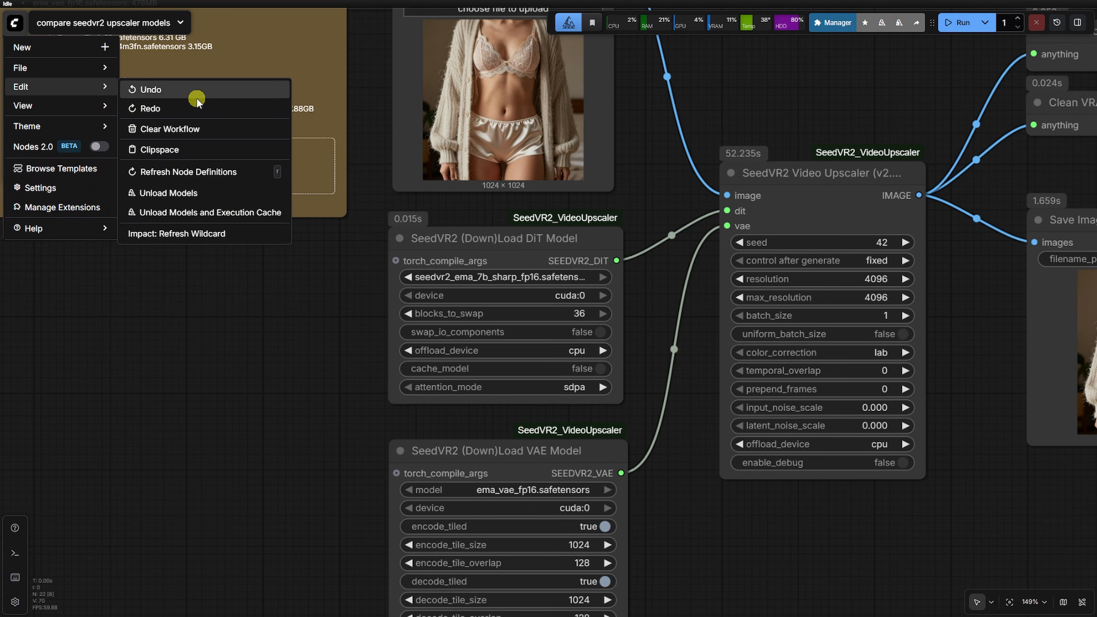
left_click(188, 171)
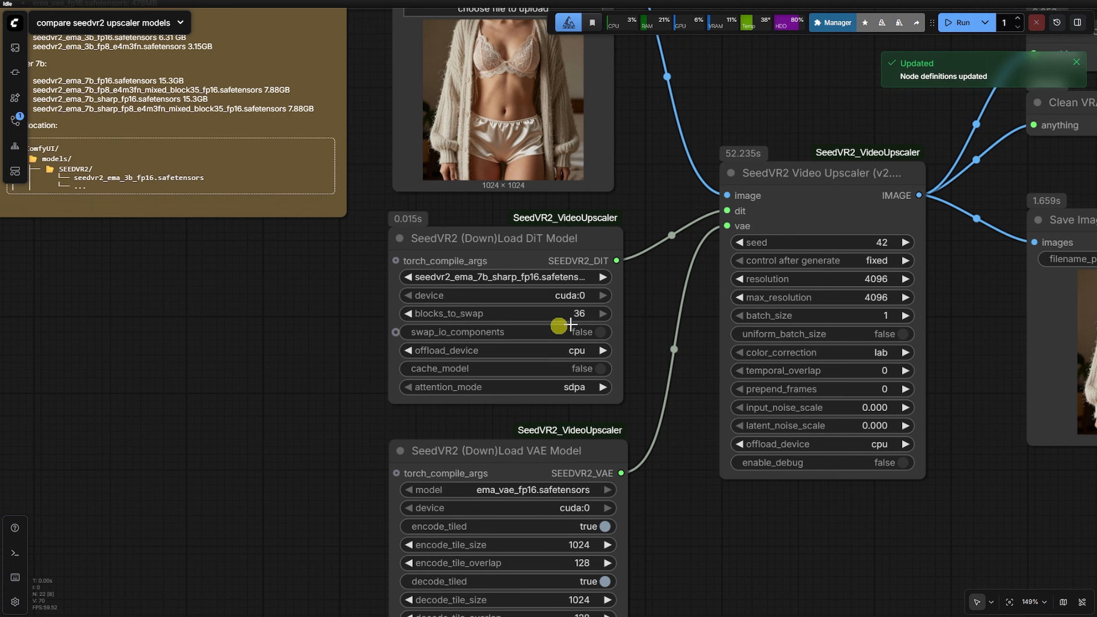
left_click(501, 277)
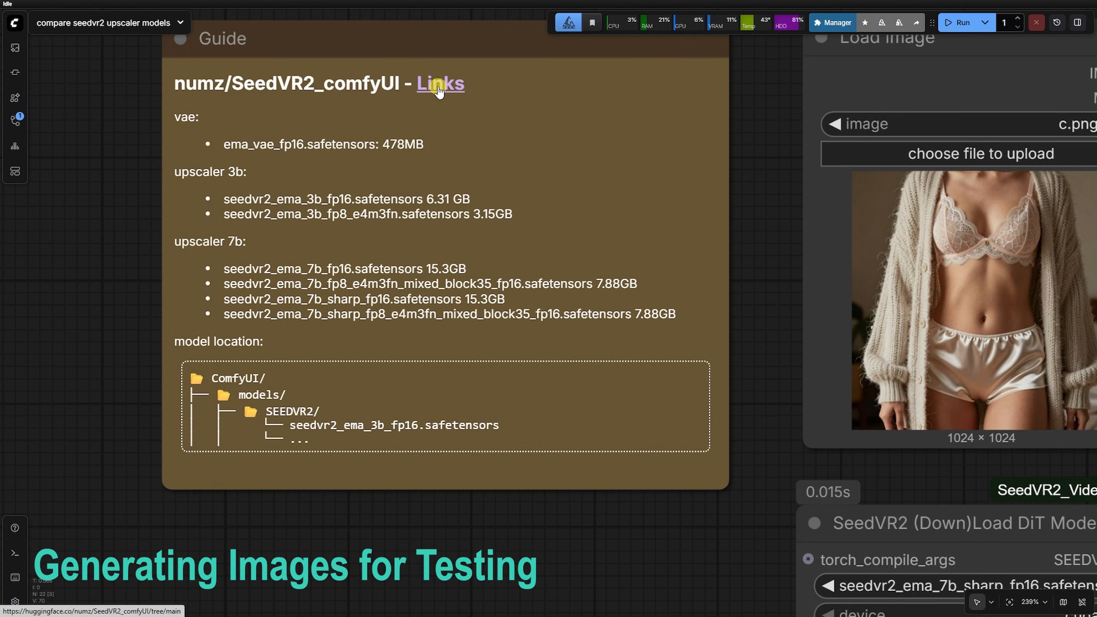
mouse_move(305, 198)
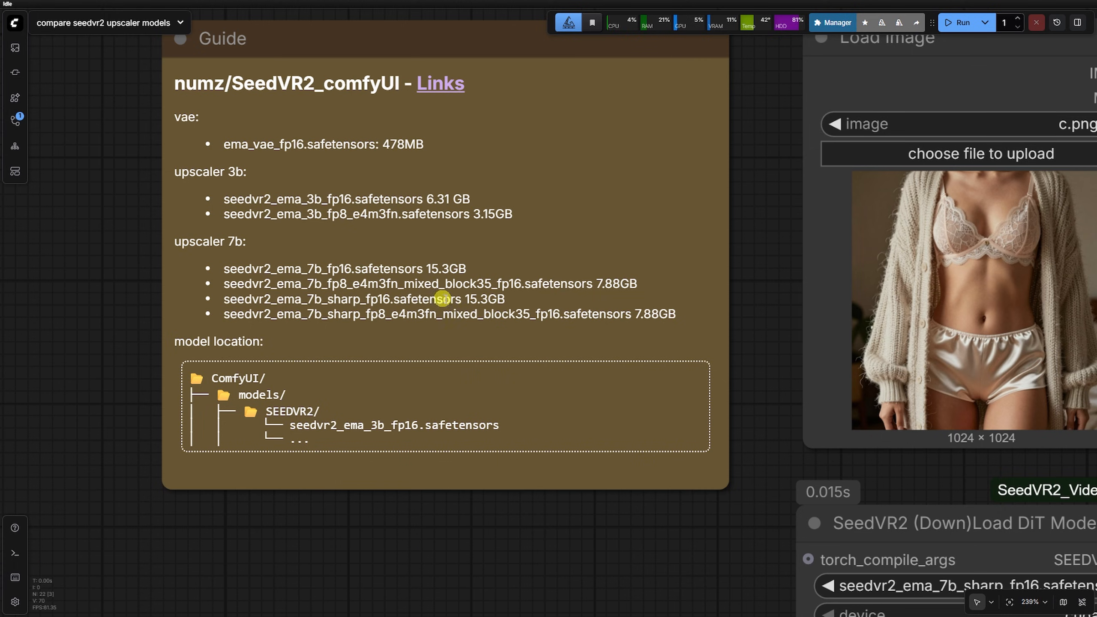
mouse_move(236, 378)
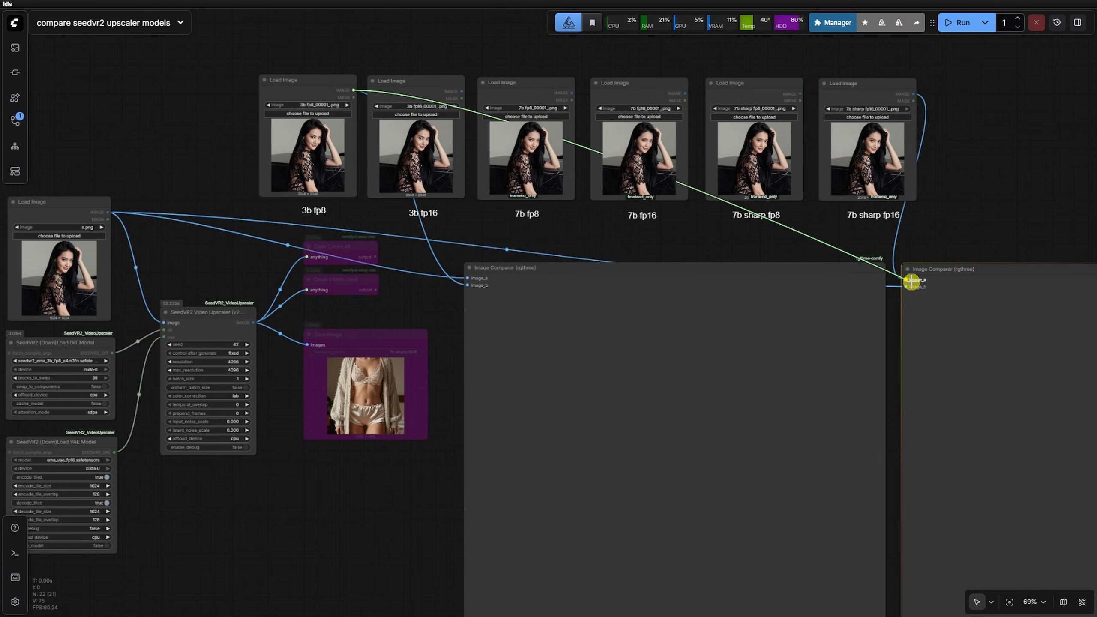
Slide the Image Comparer divider across the portrait's eyes, nose, lips and lace sleeve.
left_click(961, 22)
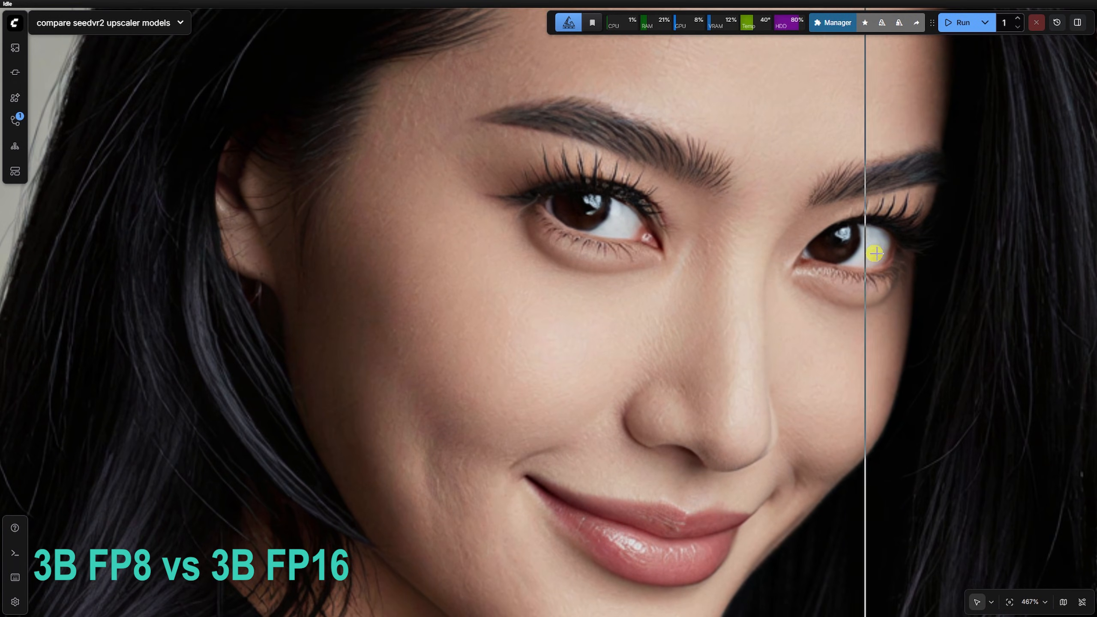
left_click_drag(874, 253, 1023, 498)
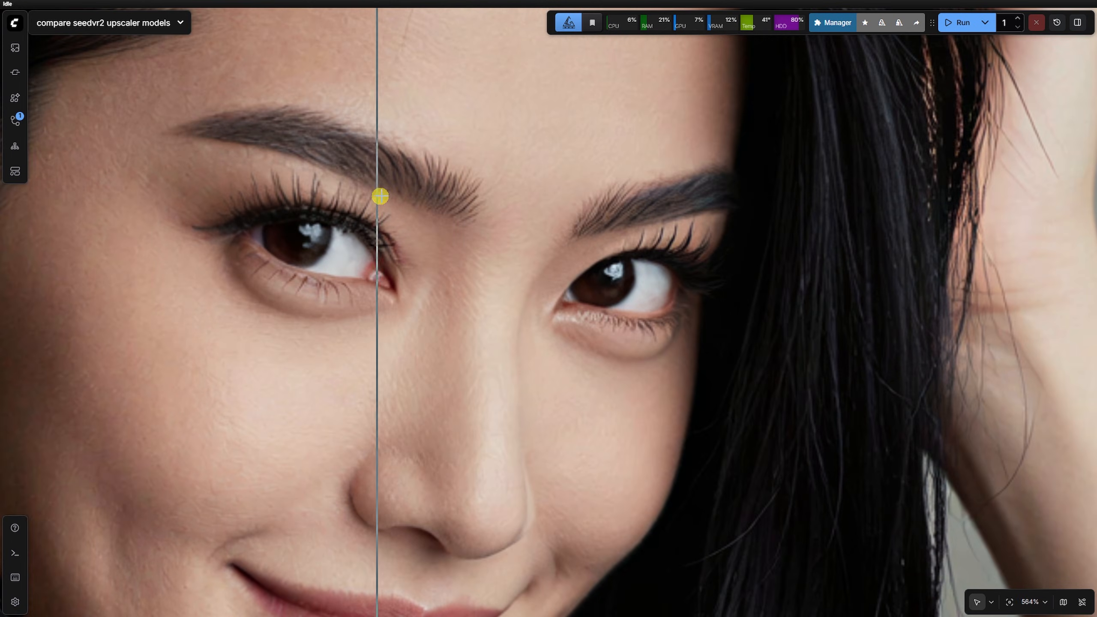
left_click_drag(378, 196, 1063, 273)
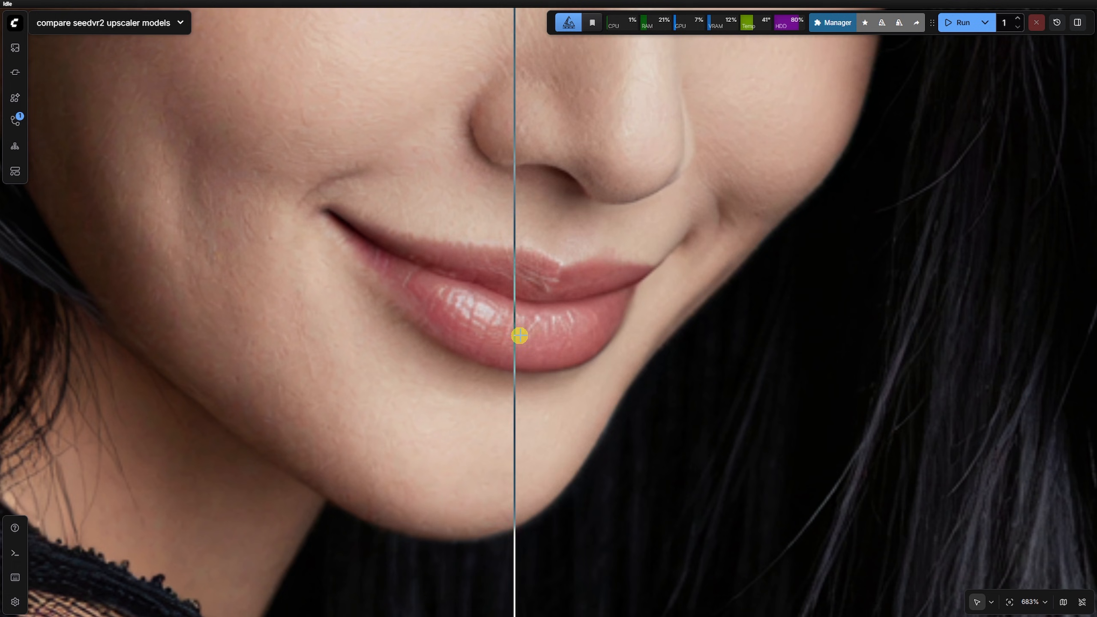
left_click_drag(519, 337, 519, 362)
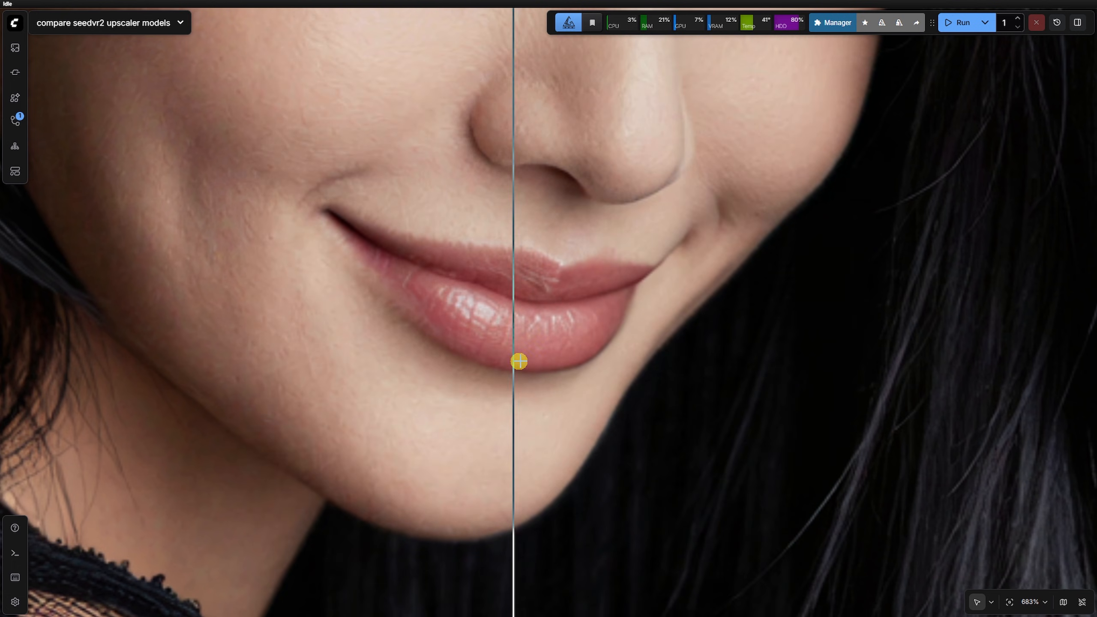
scroll("down", 3)
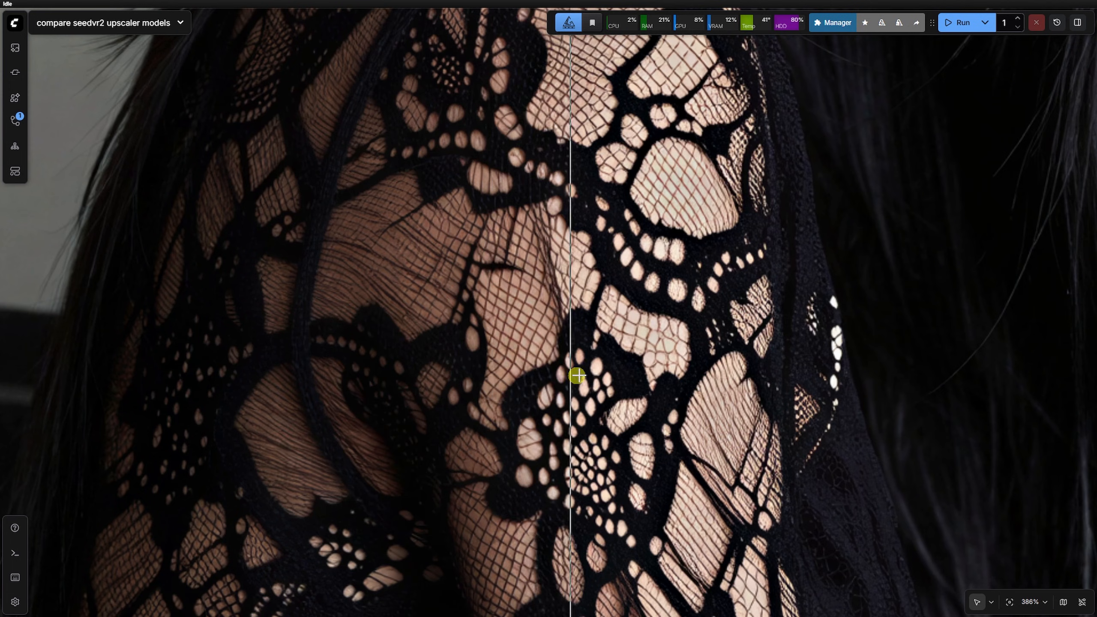
left_click_drag(577, 376, 116, 398)
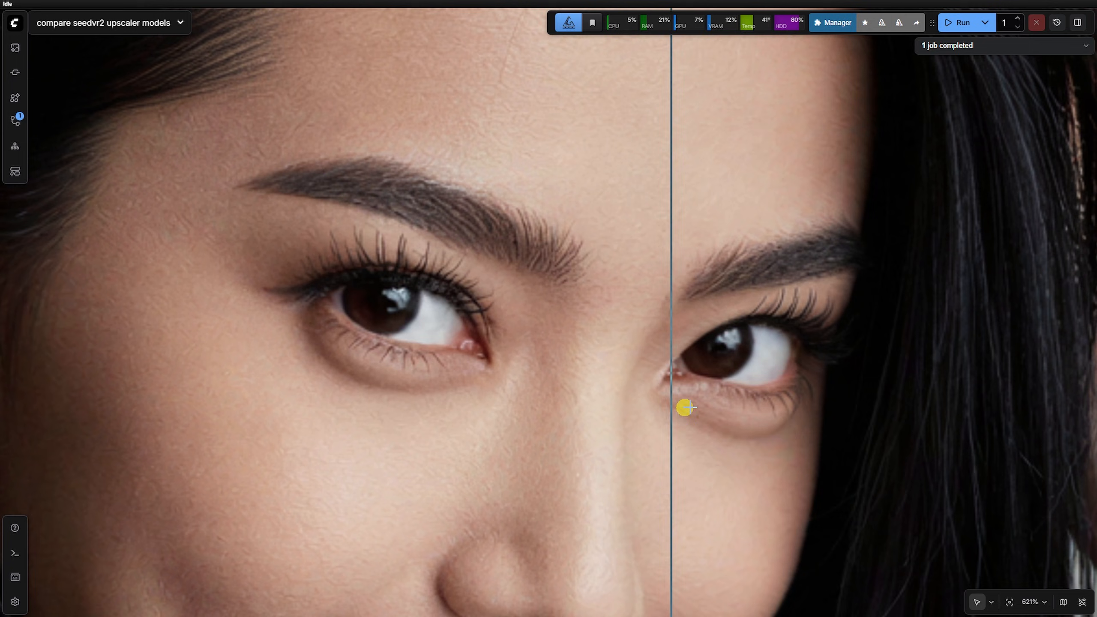
left_click_drag(684, 408, 614, 428)
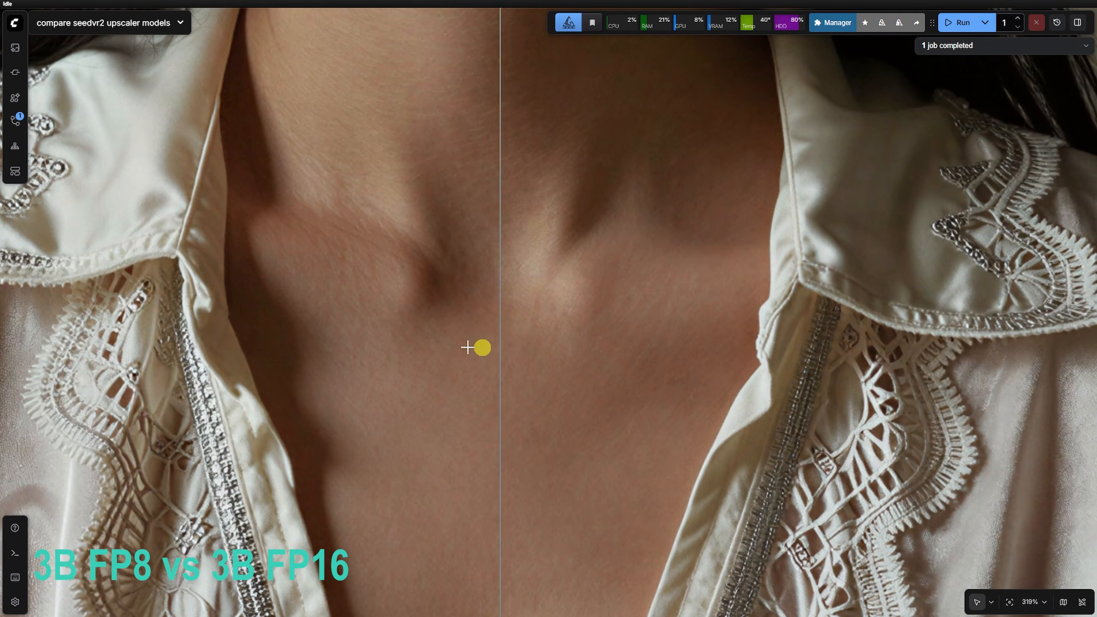
Slide the comparer divider across the white-shirt portrait's collarbone skin and embroidered collar.
left_click_drag(480, 348, 622, 349)
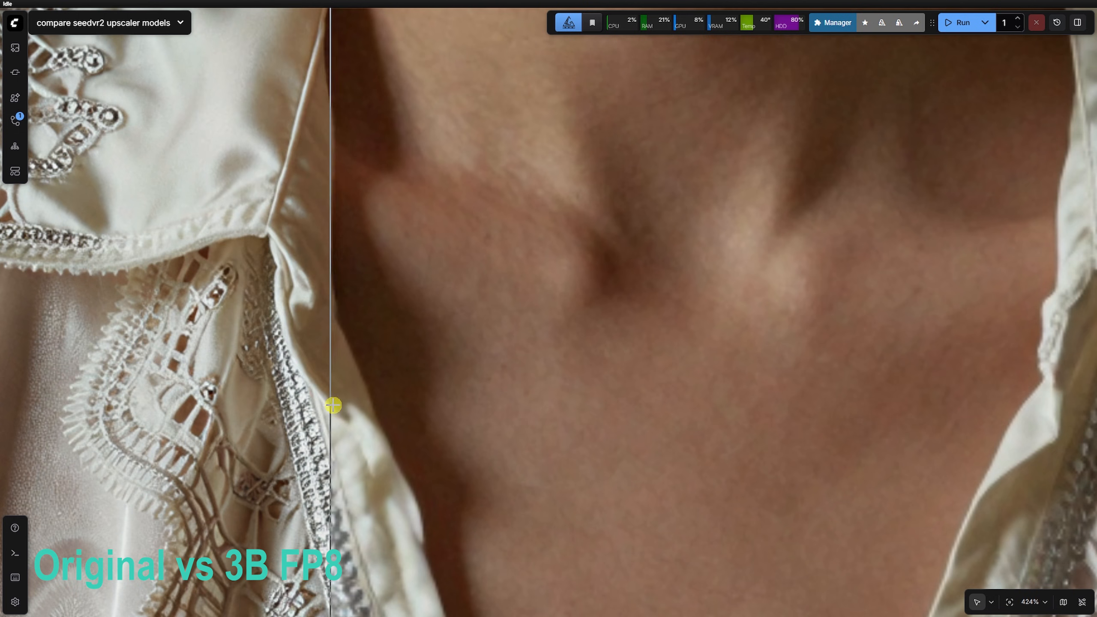
left_click_drag(333, 405, 1058, 419)
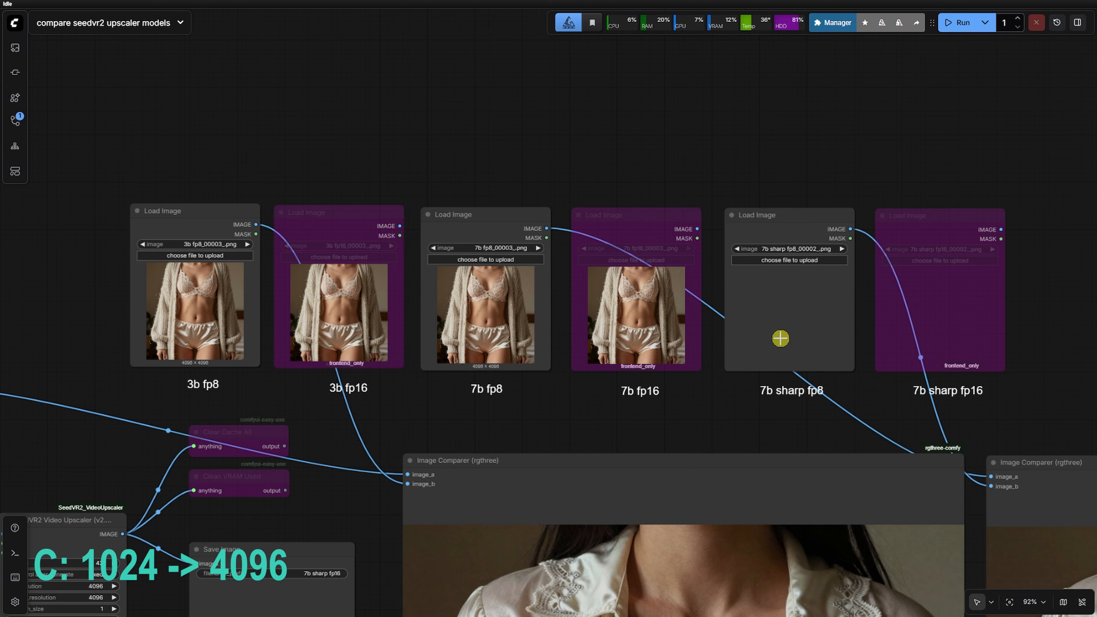
Zoom the comparer onto the cardigan portrait's lace bra and sweep the divider across it.
left_click(338, 212)
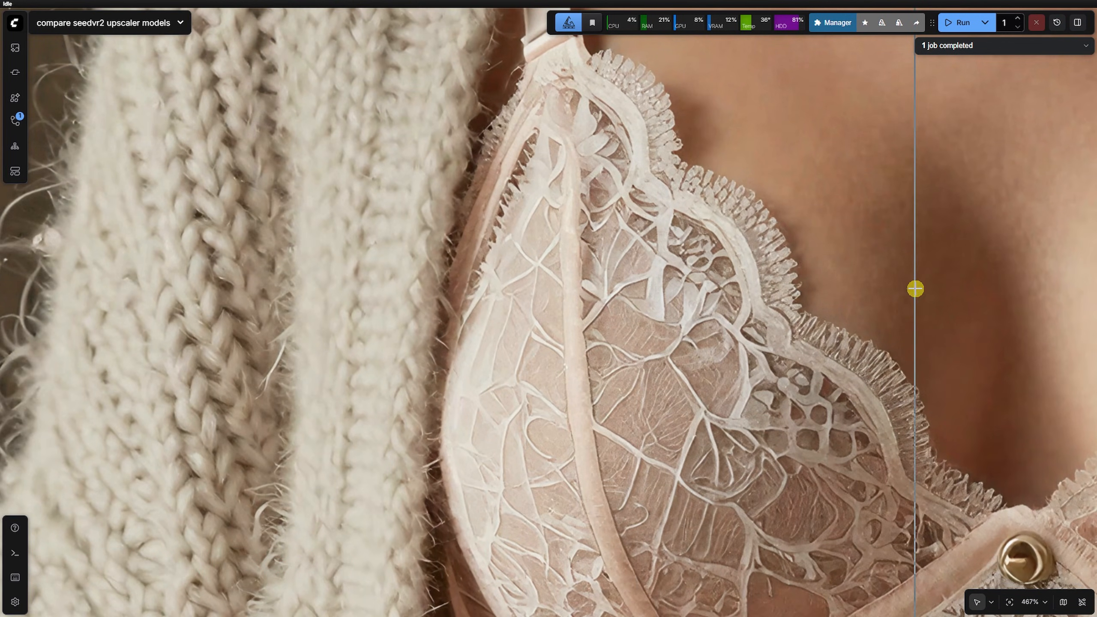
scroll("down", 3)
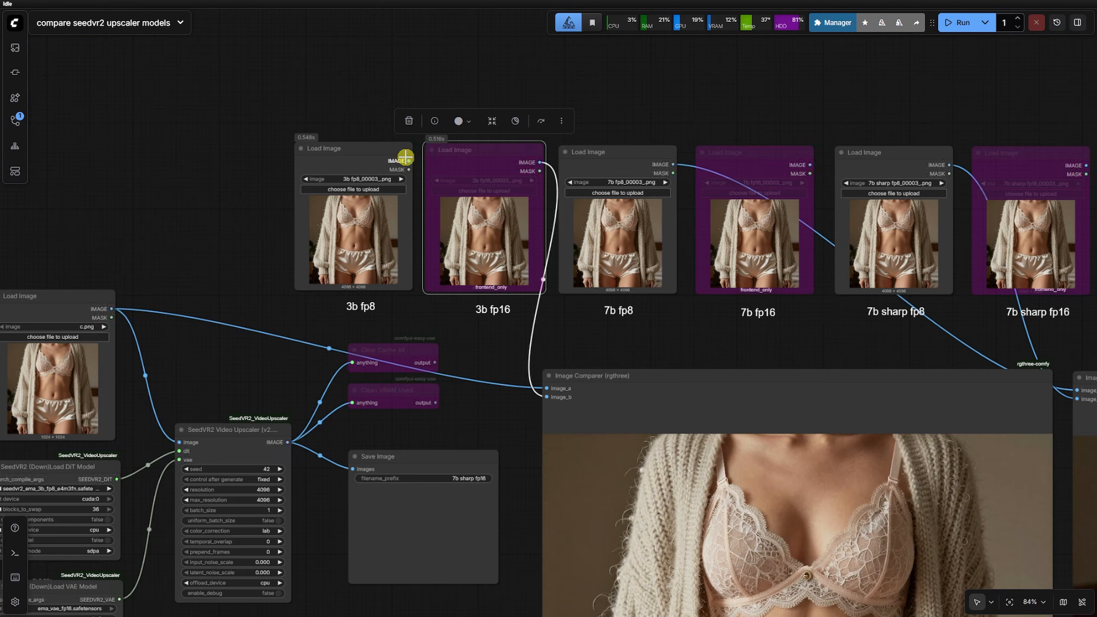
left_click(962, 22)
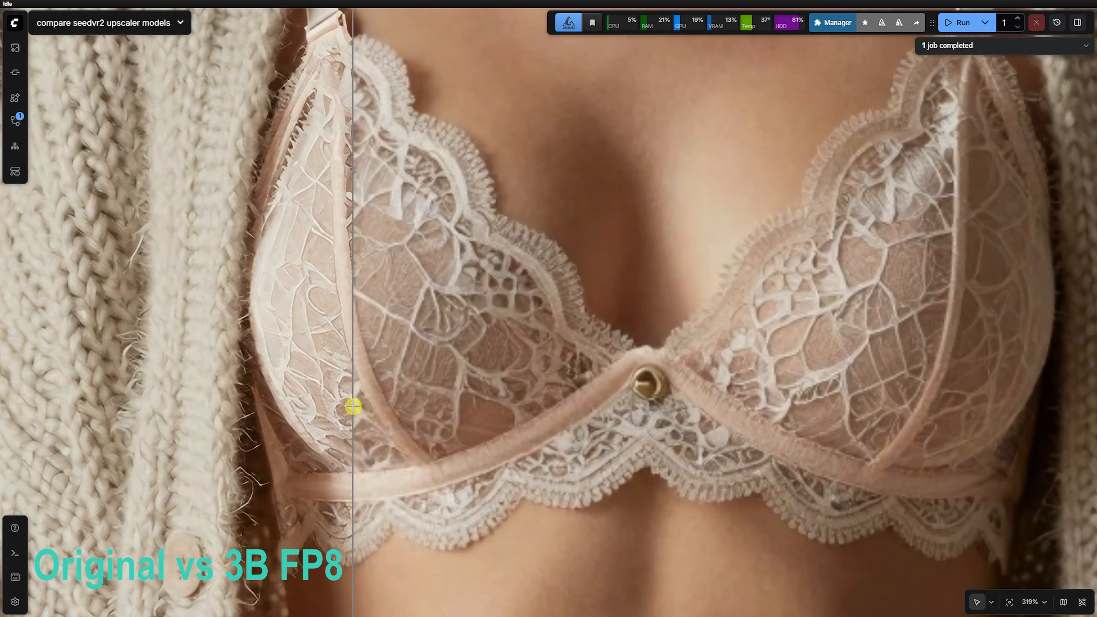
left_click_drag(352, 407, 376, 370)
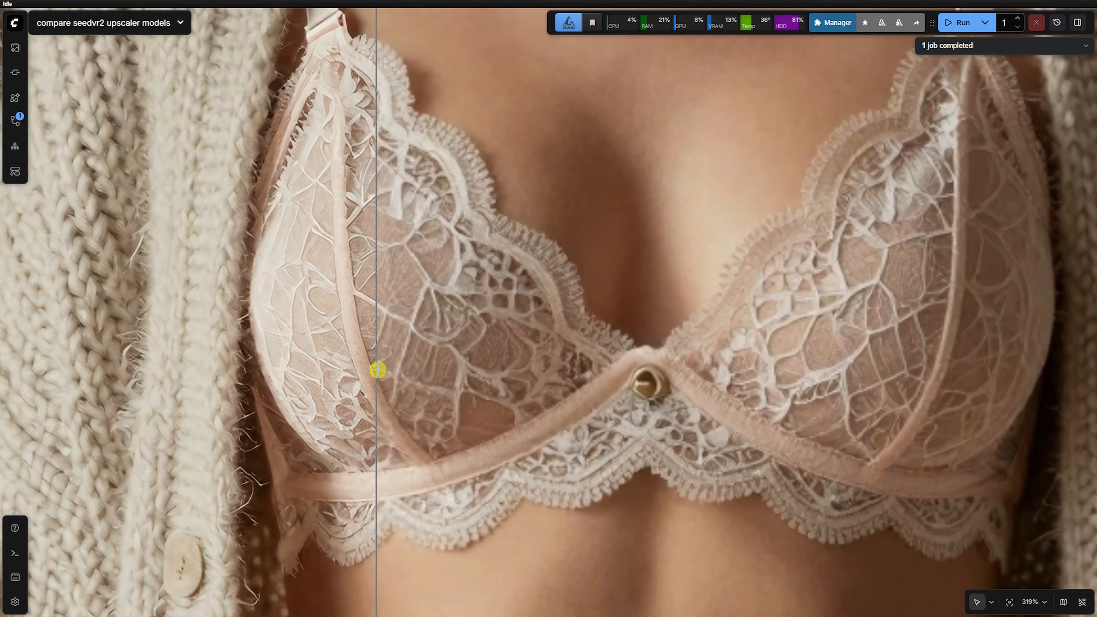
left_click_drag(378, 370, 679, 400)
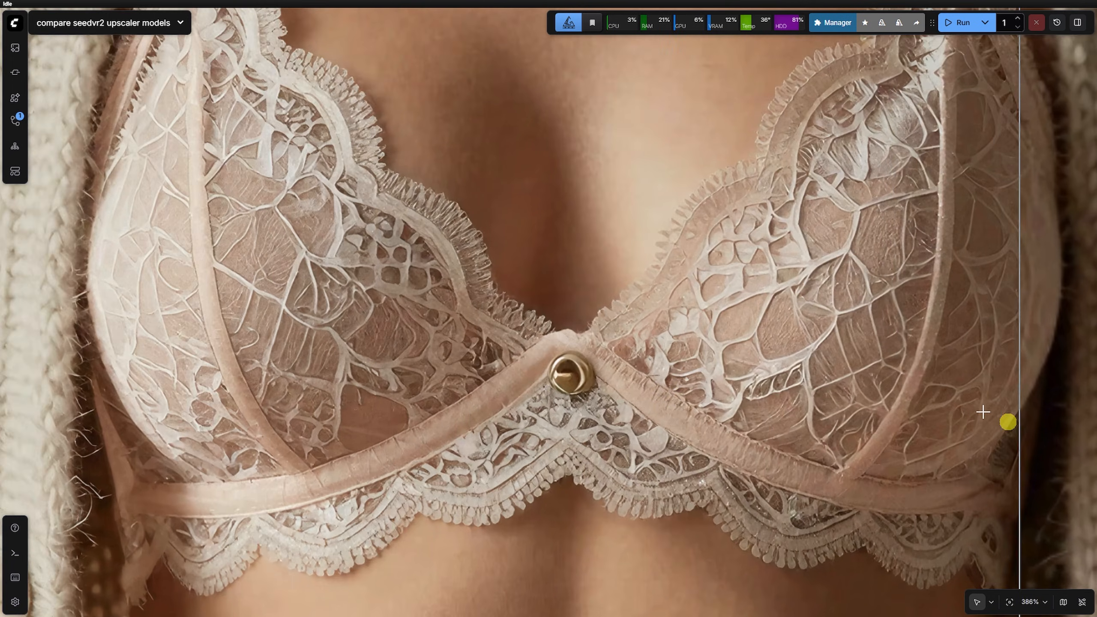
scroll("down", 3)
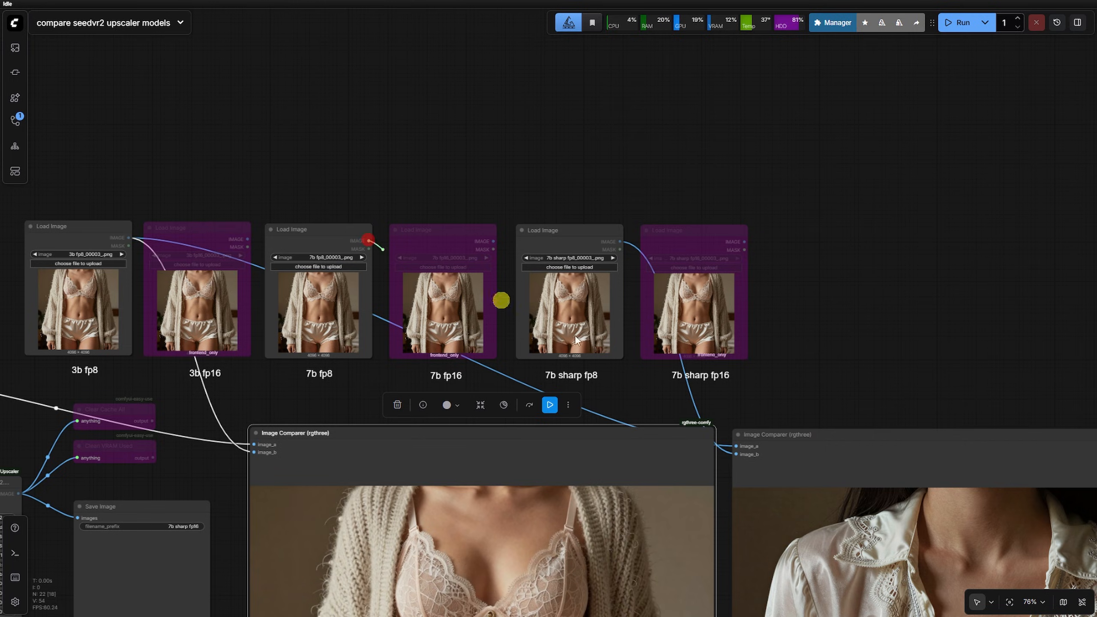
Link the 7b fp8 result into the second comparer and sweep across the lace bra.
left_click(962, 21)
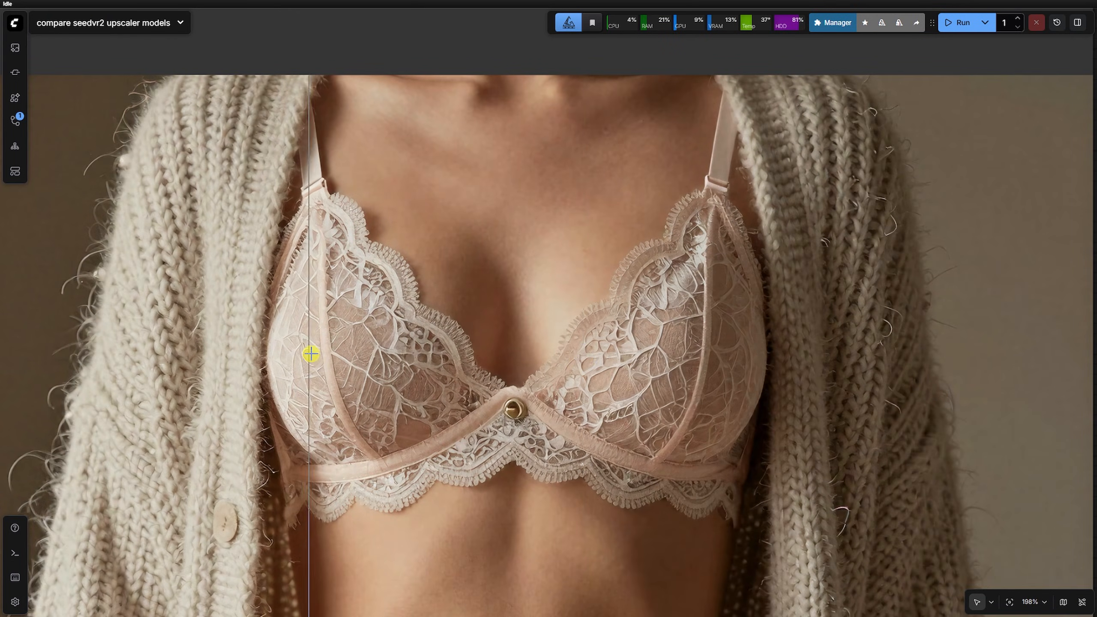
left_click_drag(310, 353, 799, 409)
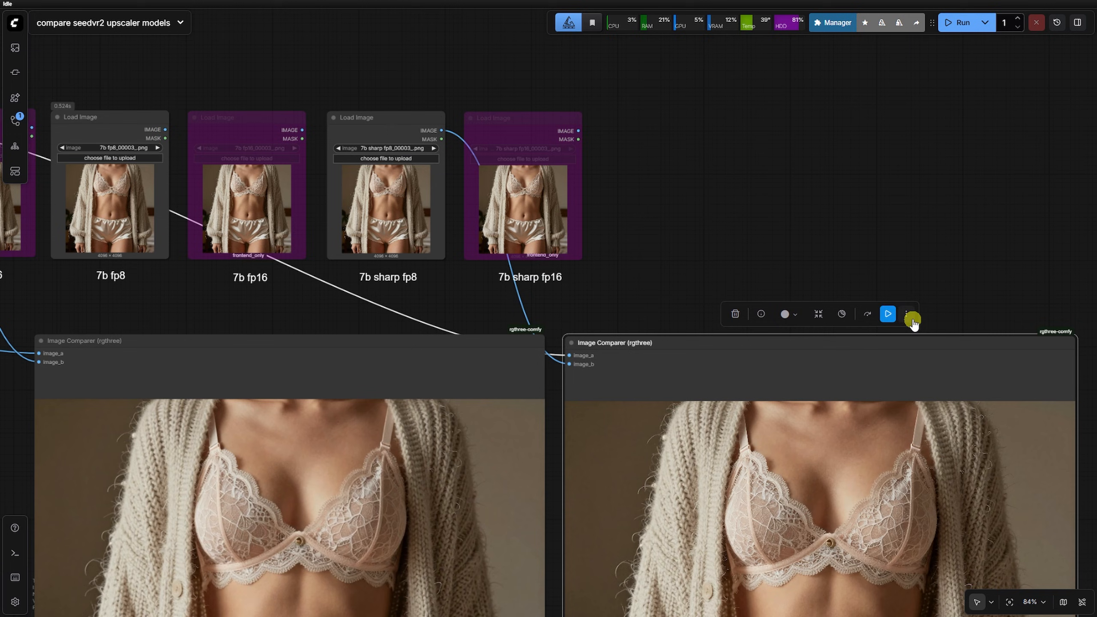
Zoom into the right comparer and slide the divider across the cardigan portrait's midriff.
left_click(887, 313)
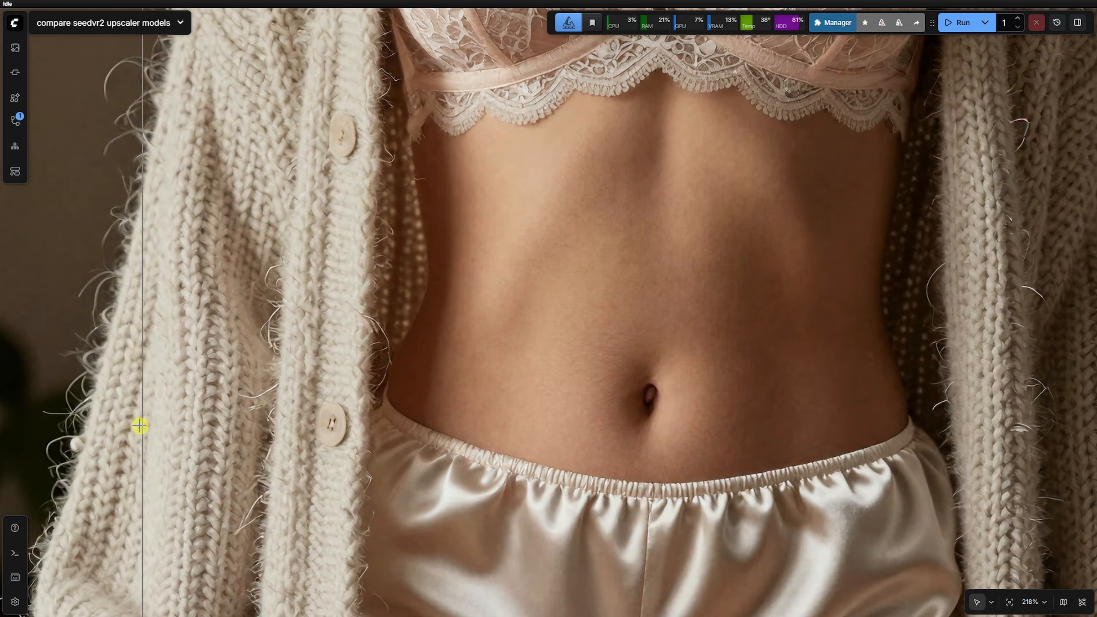
left_click_drag(140, 425, 566, 222)
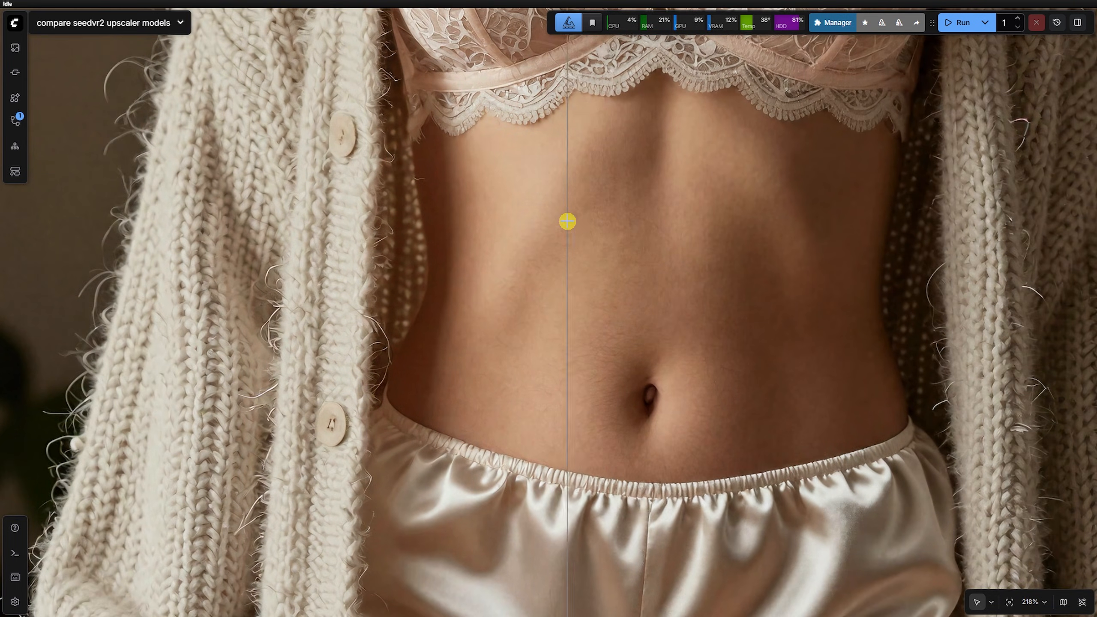